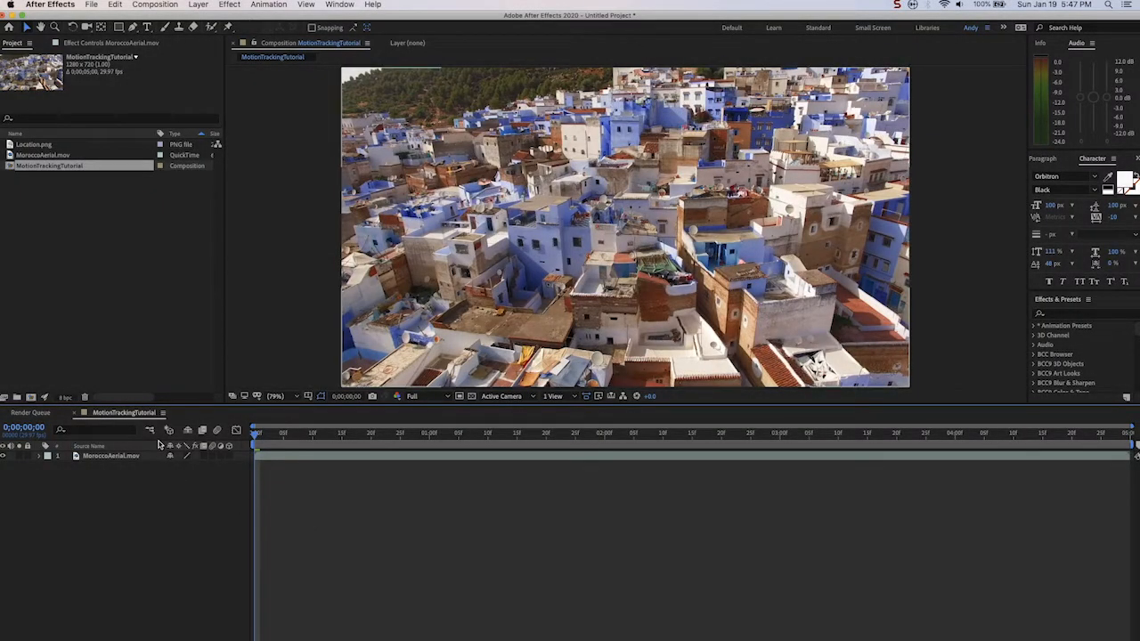
- Preview the drone clip's movement and bring the footage up full size in the Layer panel for tracking
left_click(258, 434)
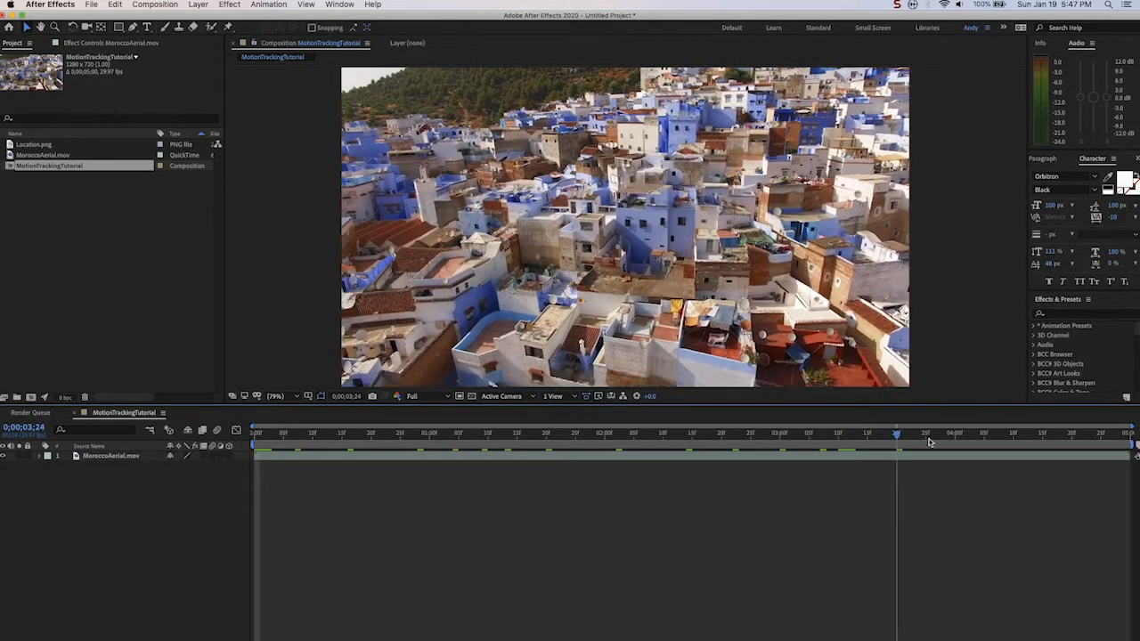
left_click_drag(897, 435, 1132, 435)
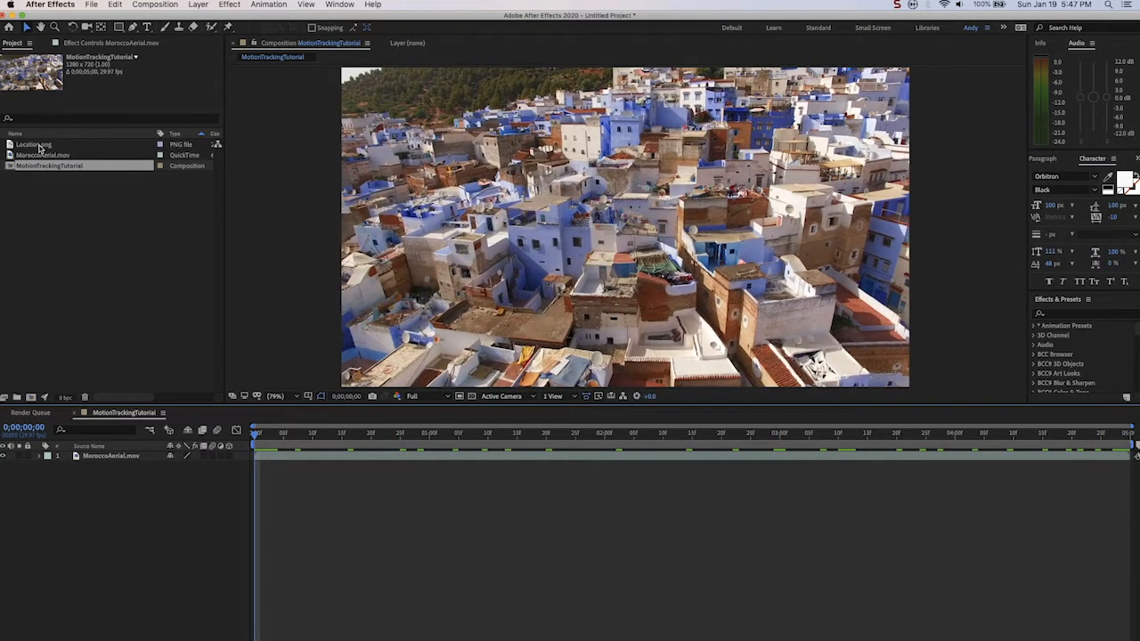
left_click(34, 144)
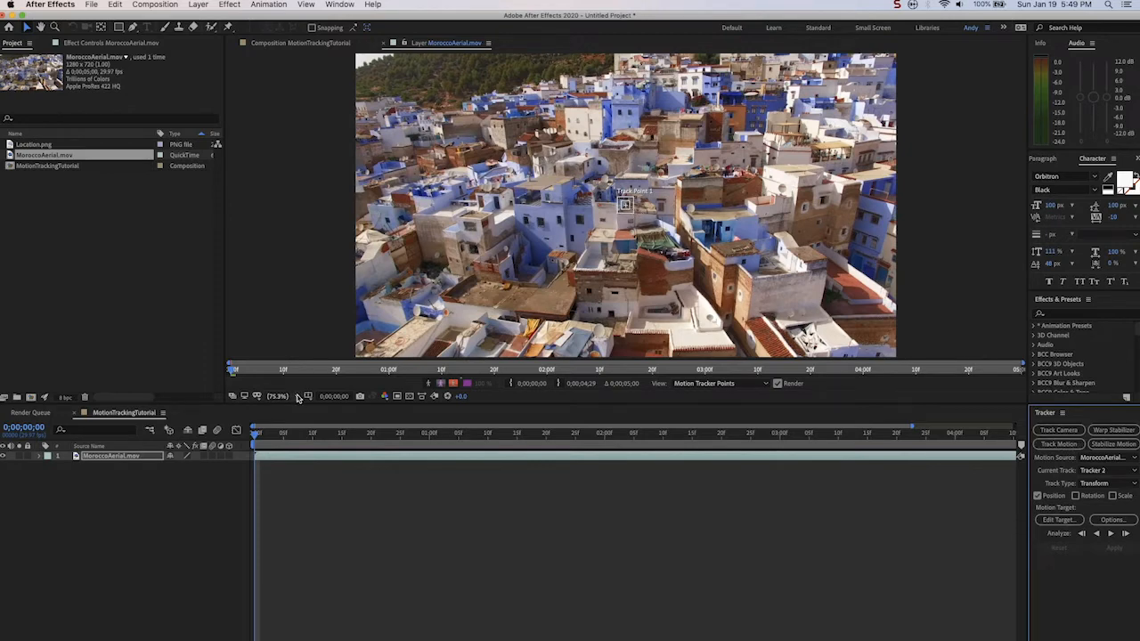
left_click(276, 395)
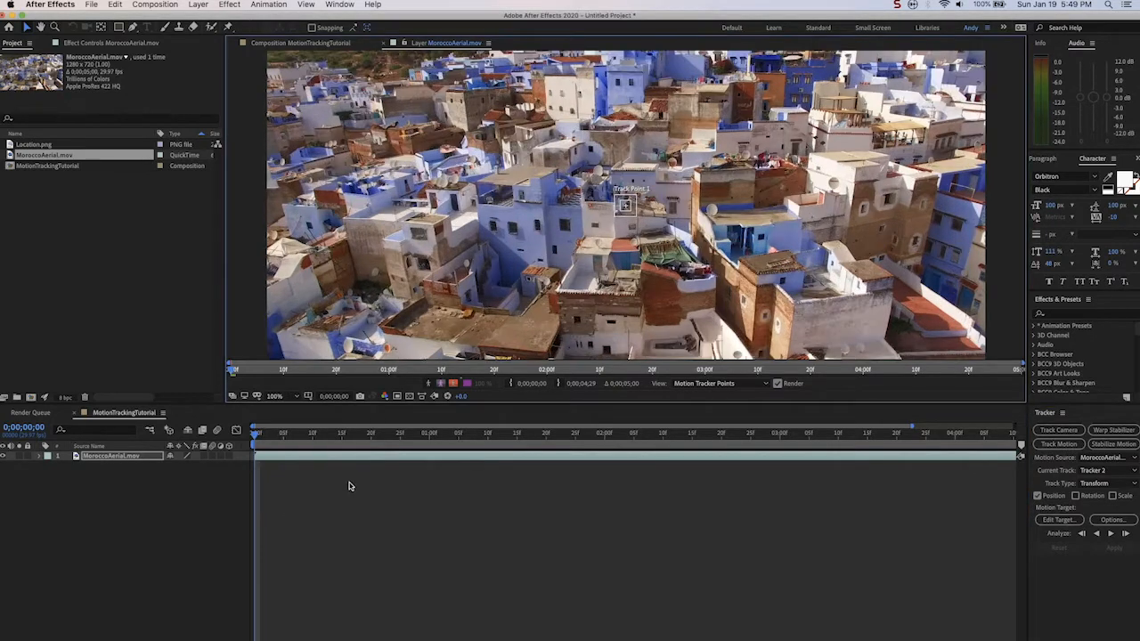
mouse_move(506, 200)
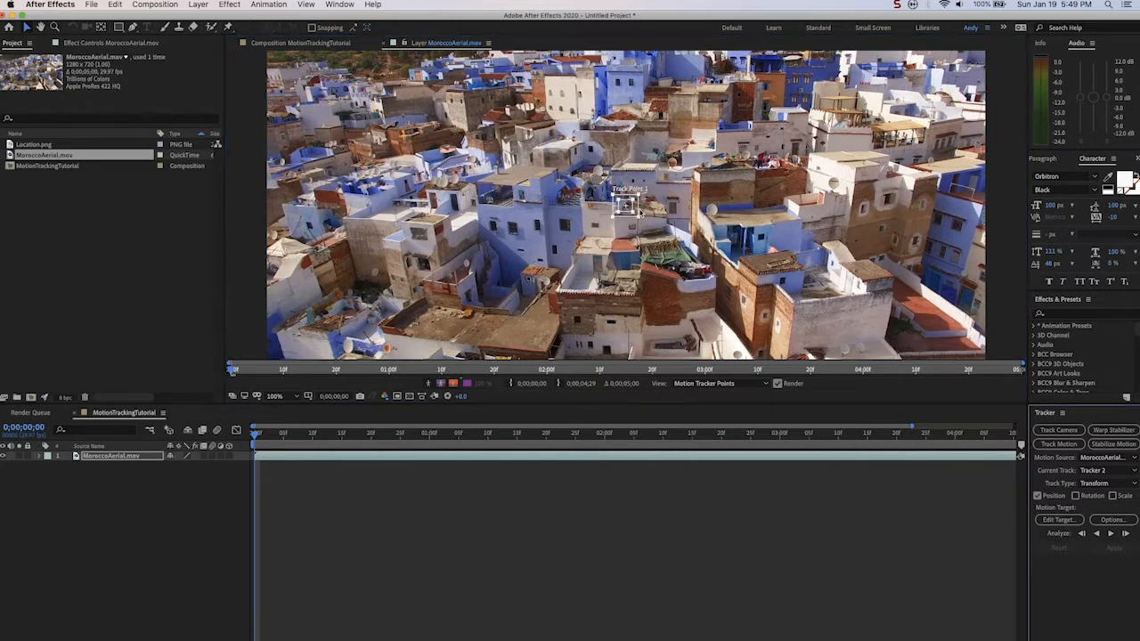
- Place Track Point 1 on a building rooftop in the middle of the shot
left_click_drag(628, 205, 506, 200)
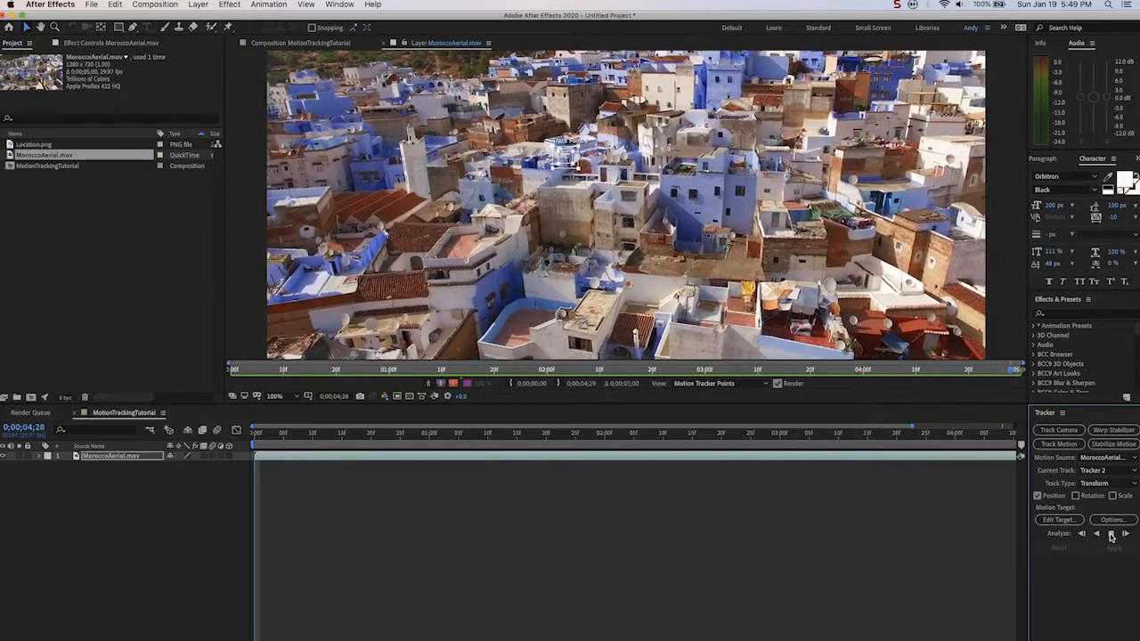
- Analyze forward so Tracker 1 records keyframes across the whole clip
left_click(1112, 534)
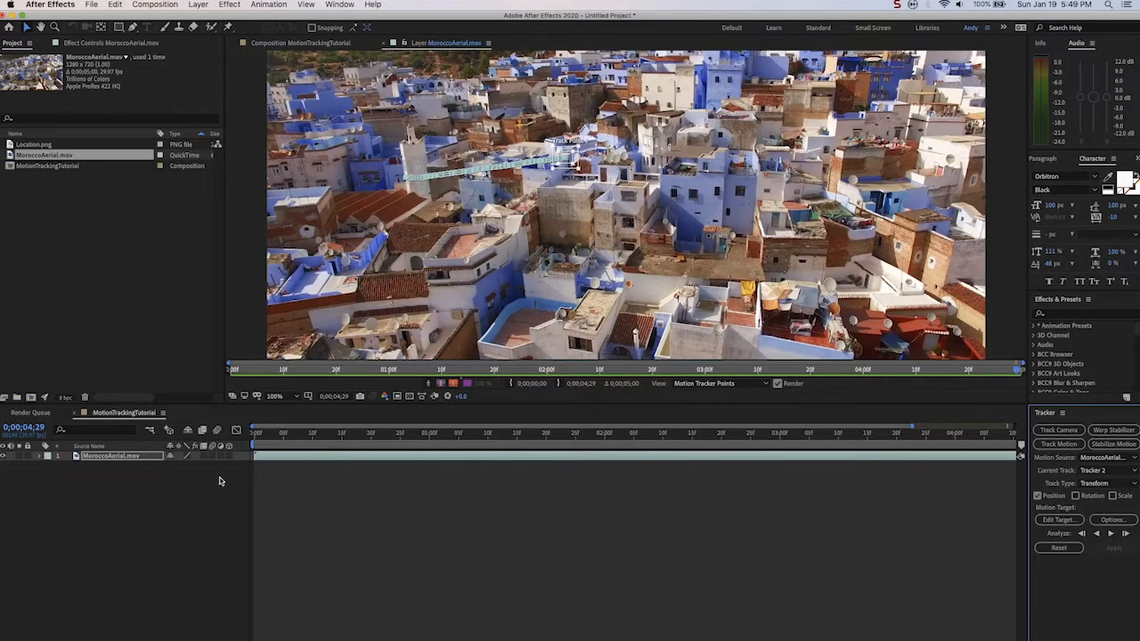
mouse_move(178, 503)
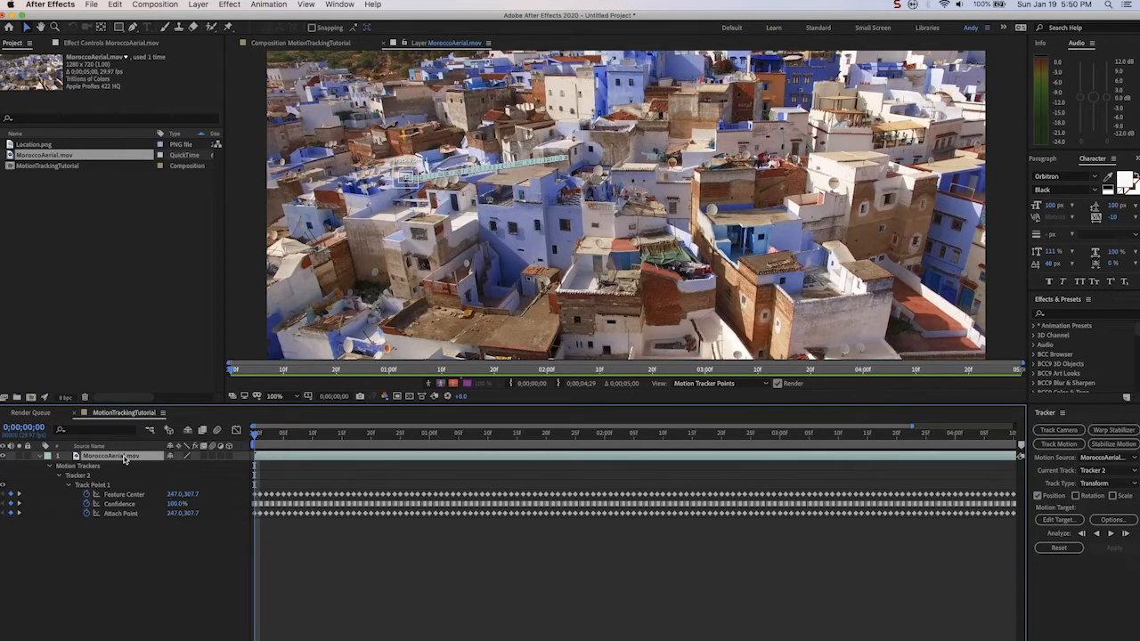
mouse_move(256, 434)
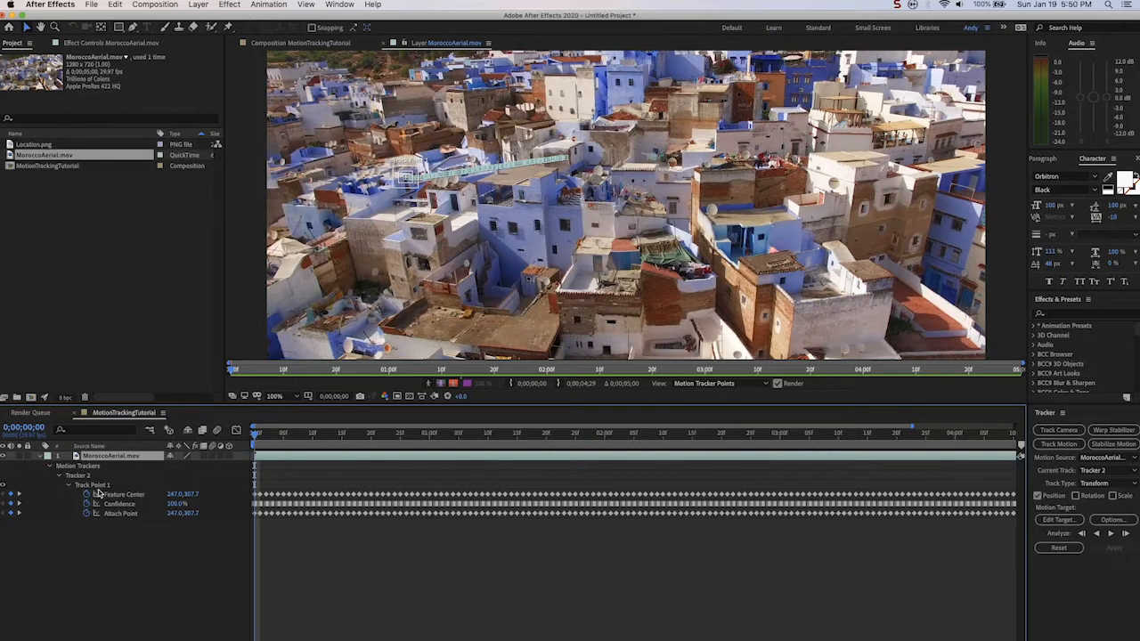
mouse_move(281, 474)
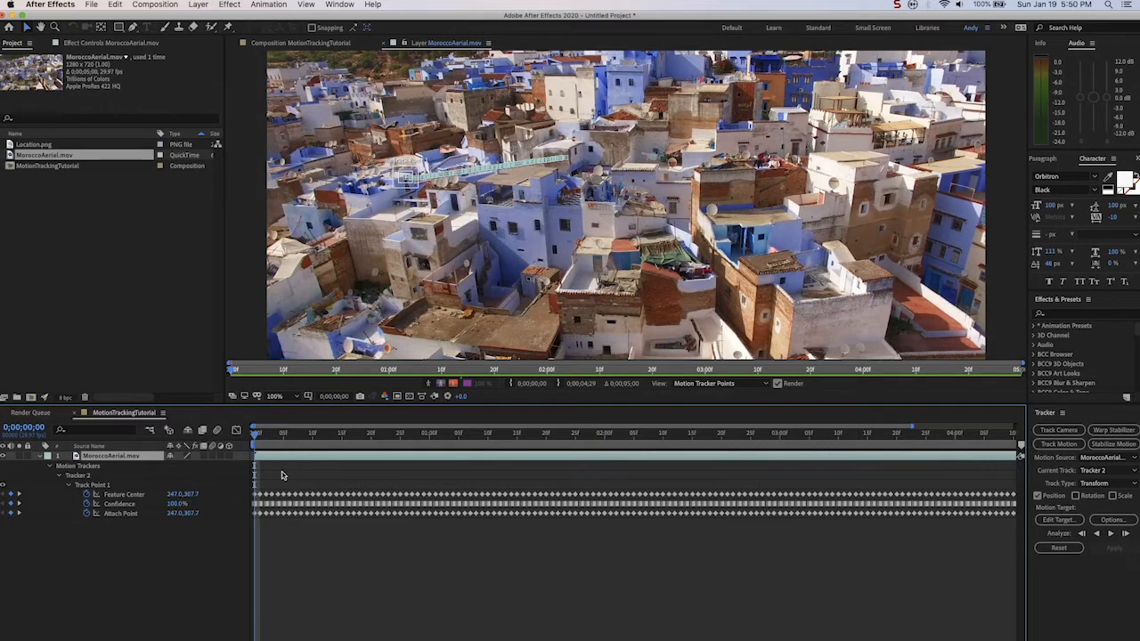
mouse_move(776, 508)
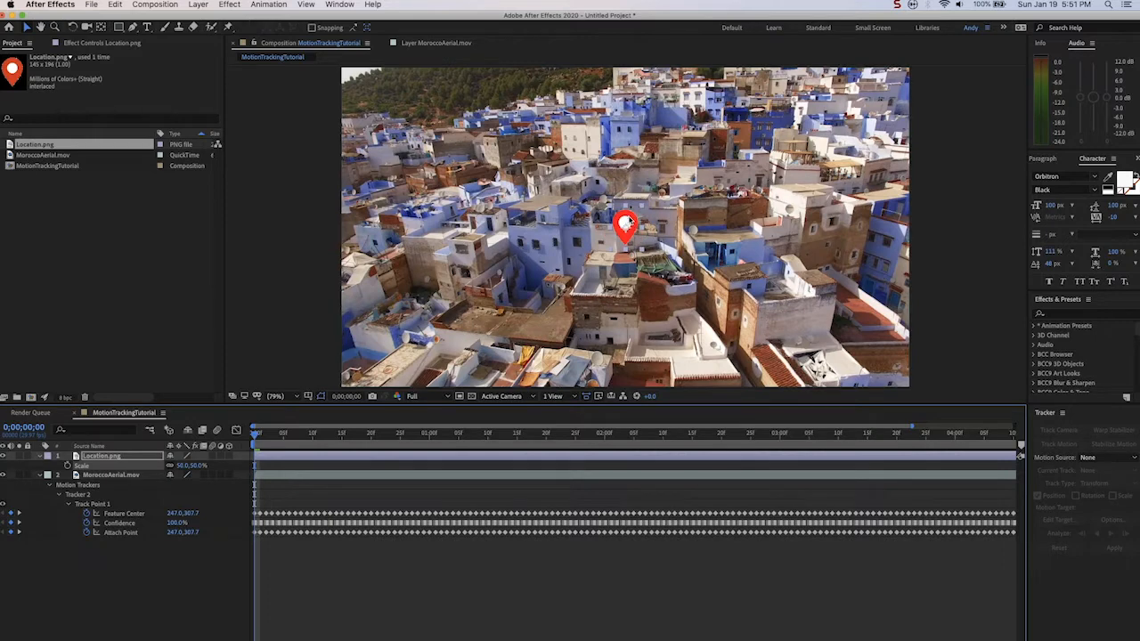
- Position the red pin onto the tracked building, upper left, at the first frame
left_click_drag(627, 228, 599, 204)
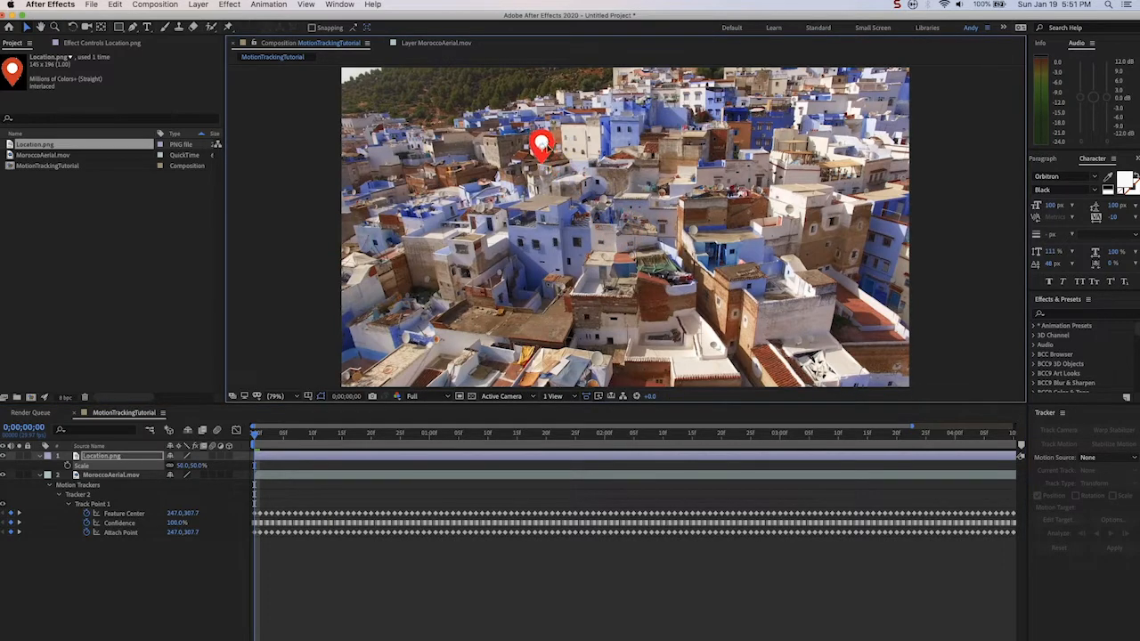
left_click_drag(542, 144, 534, 189)
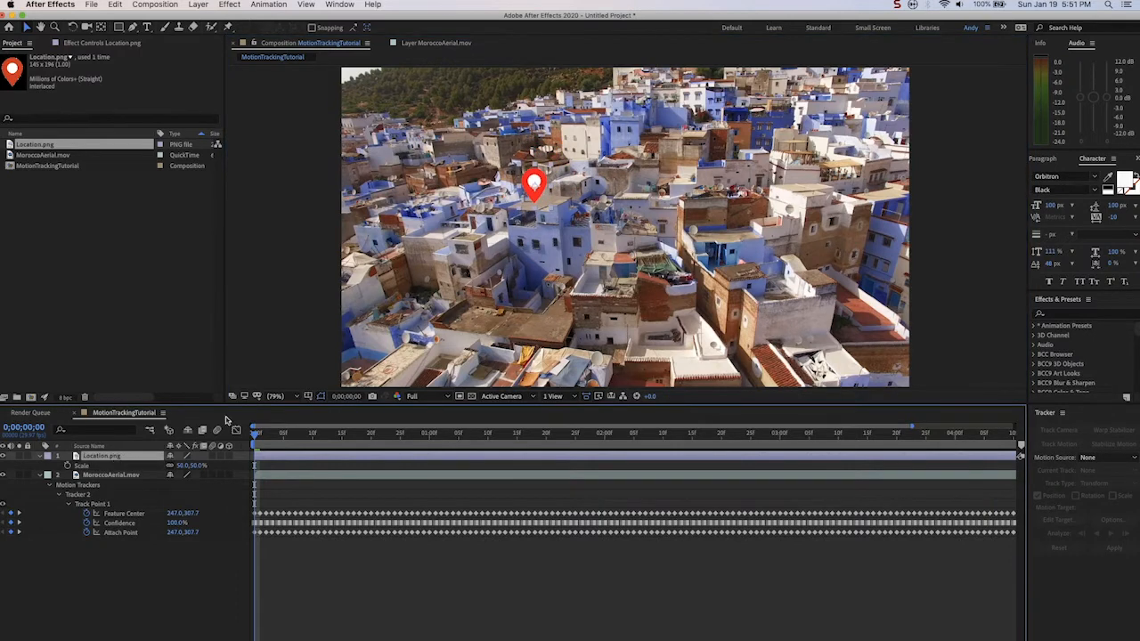
left_click(1108, 456)
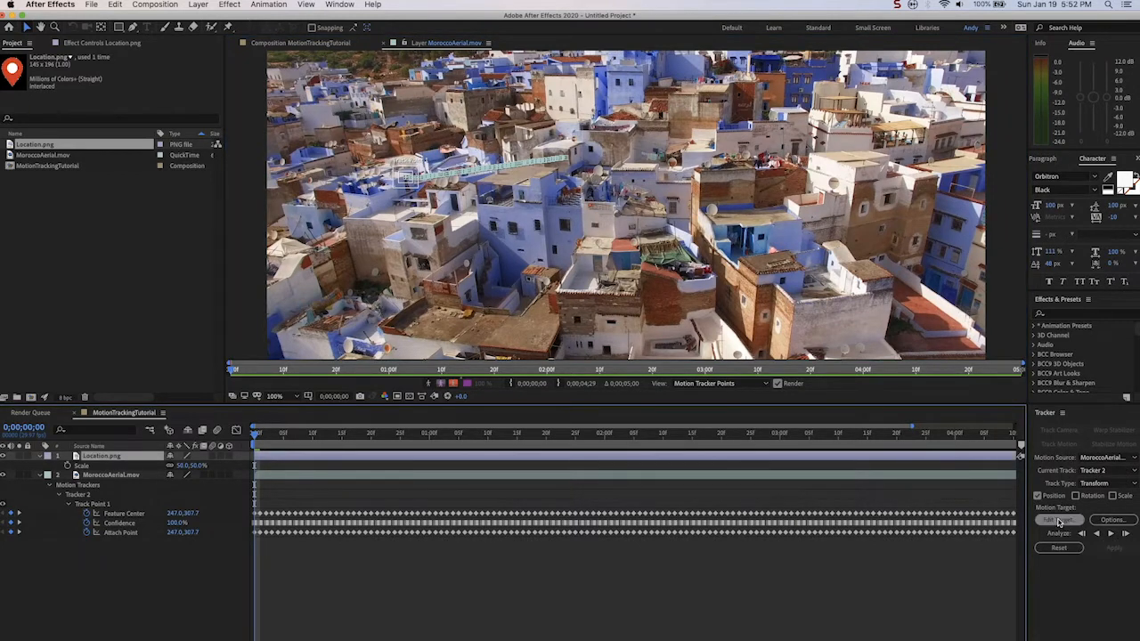
- Set Location.png as the motion target and apply the track's X and Y data to it
left_click(1058, 520)
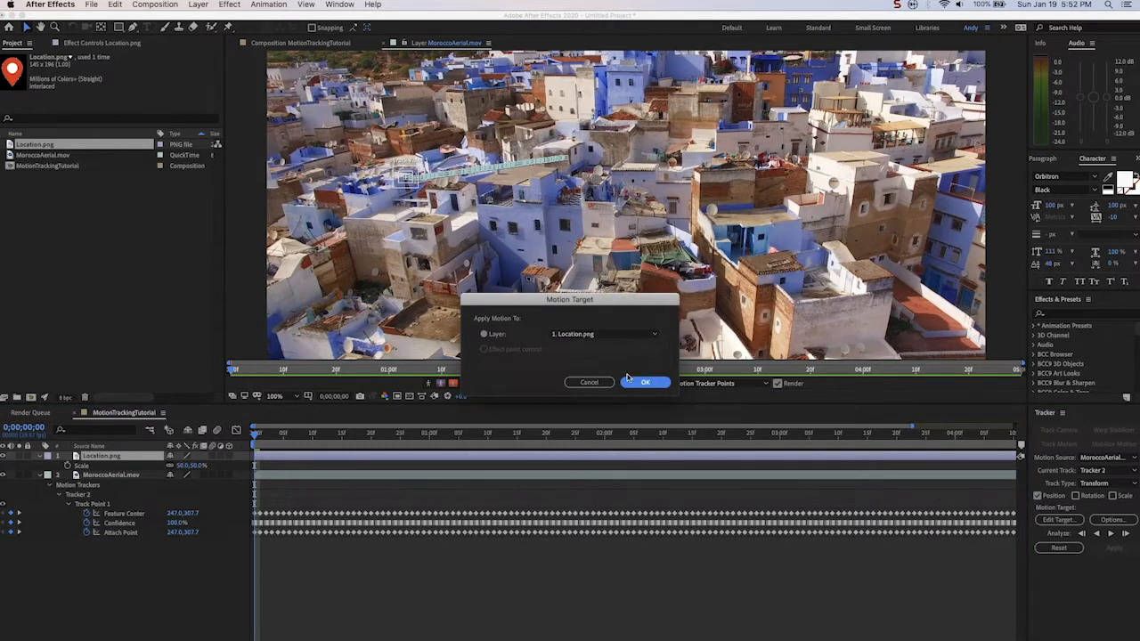
left_click(645, 381)
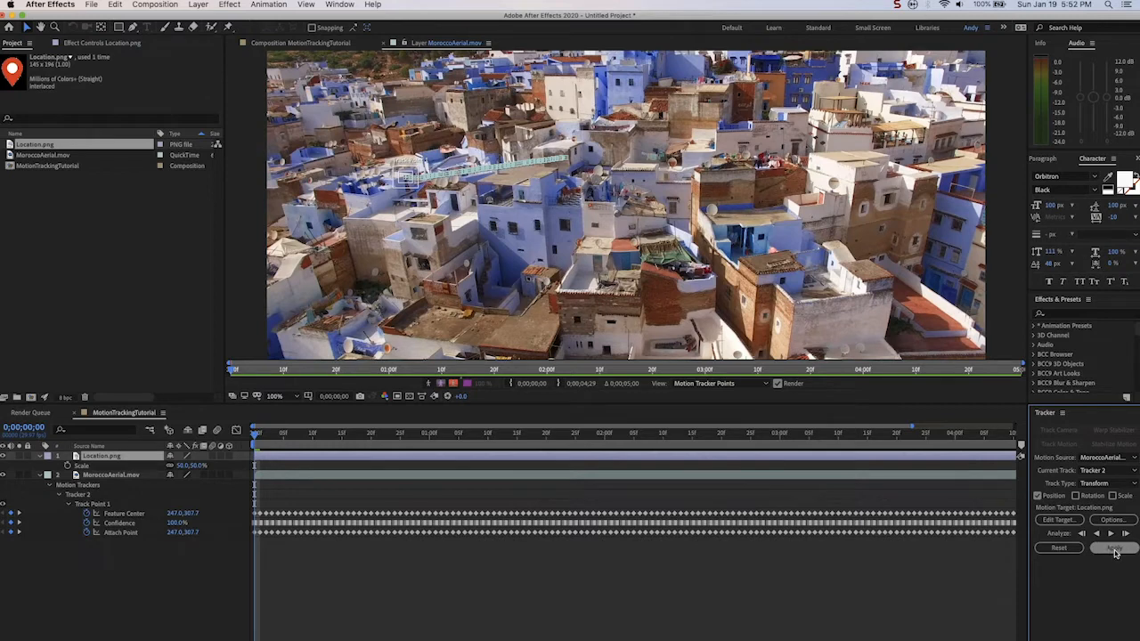
left_click(1114, 549)
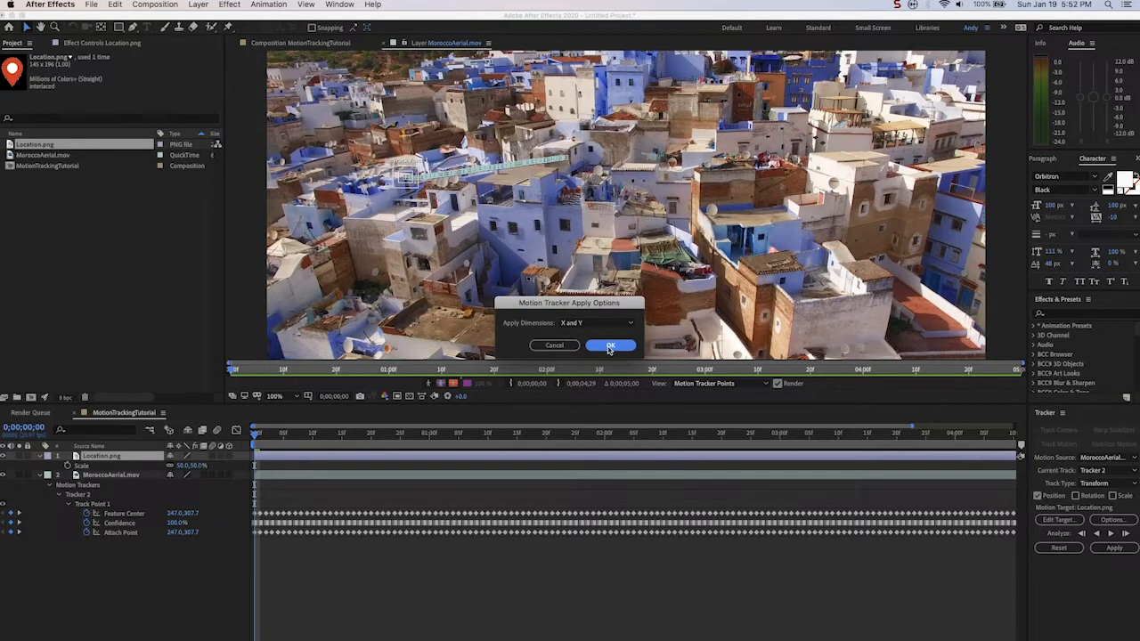
left_click(611, 345)
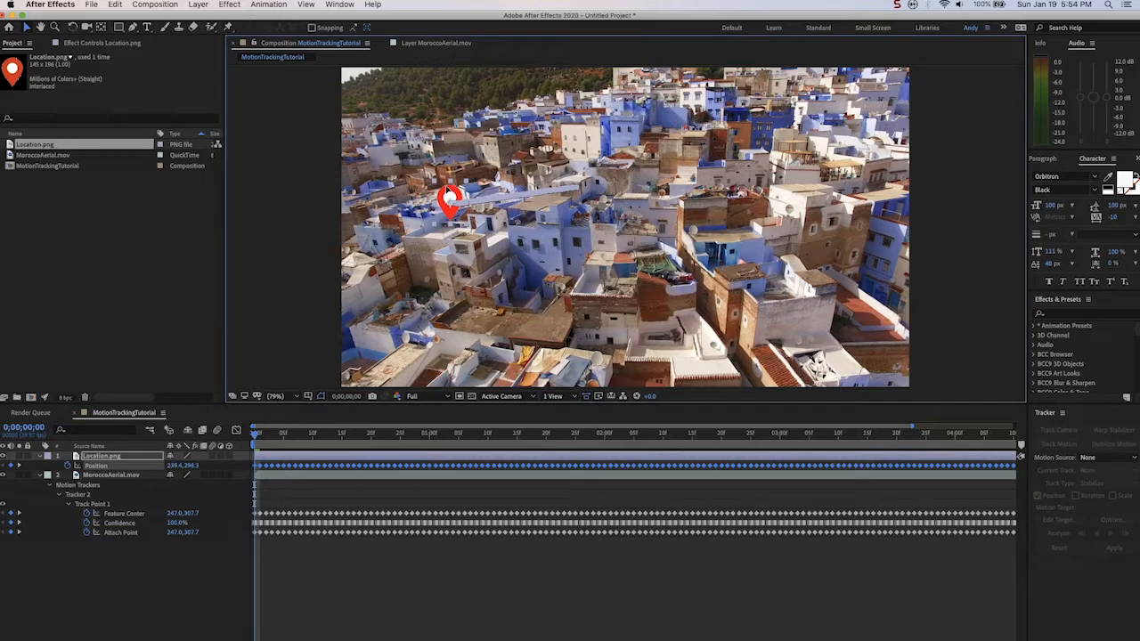
- Nudge the keyframed pin so it sits exactly on the building
left_click_drag(452, 198, 445, 180)
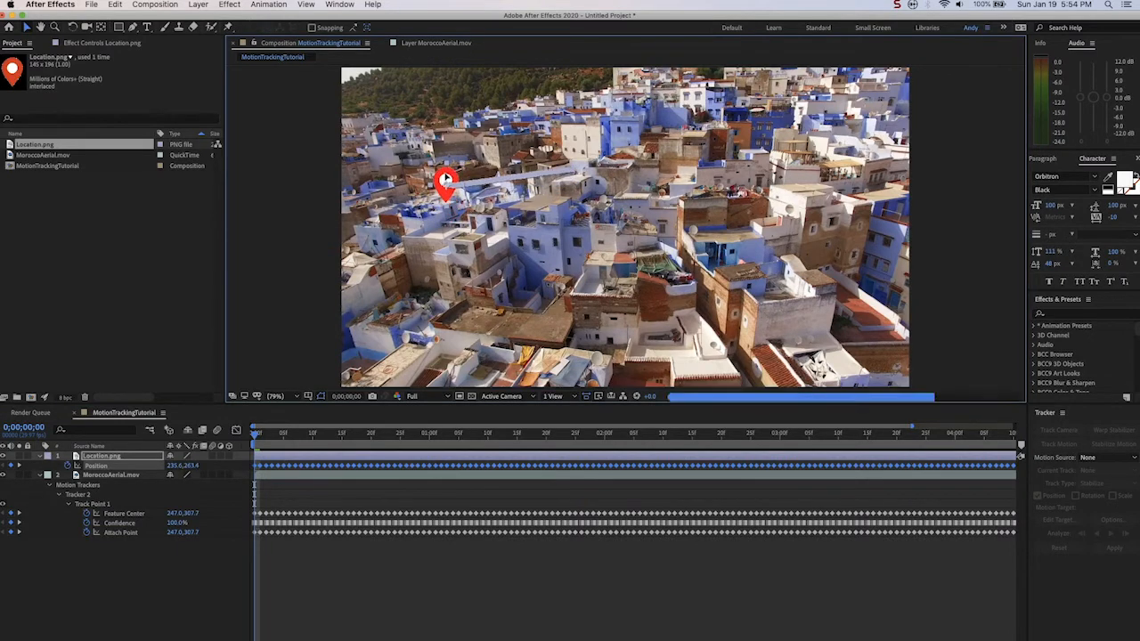